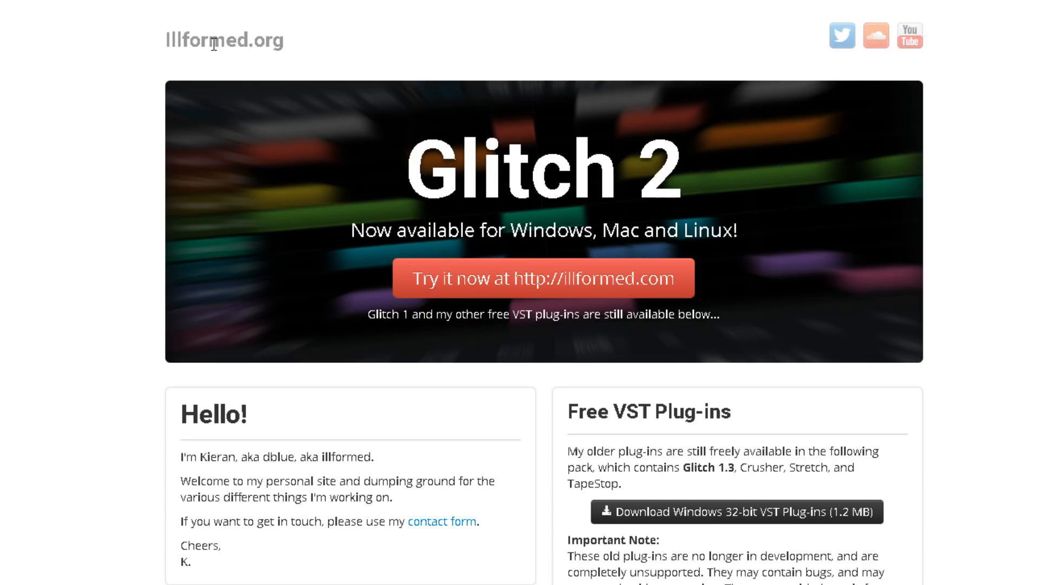
- Load dblue_TapeStop into an empty FX slot on the Serum Chord mixer insert
{"action": "scroll", "scroll_direction": "down", "scroll_amount": 3}
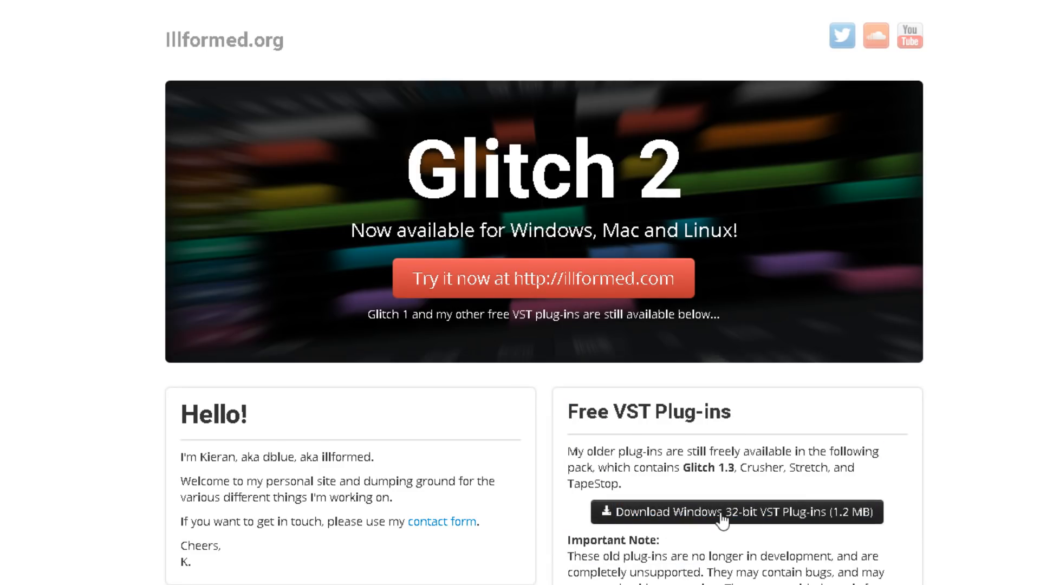
{"action": "mouse_move", "coordinate": [754, 522]}
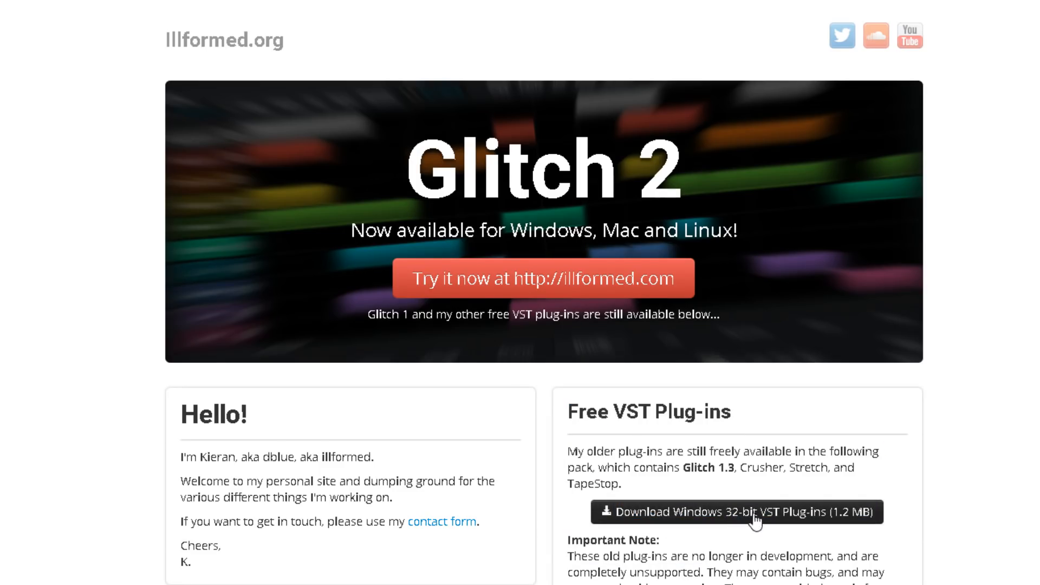
{"action": "scroll", "scroll_direction": "down", "scroll_amount": 3}
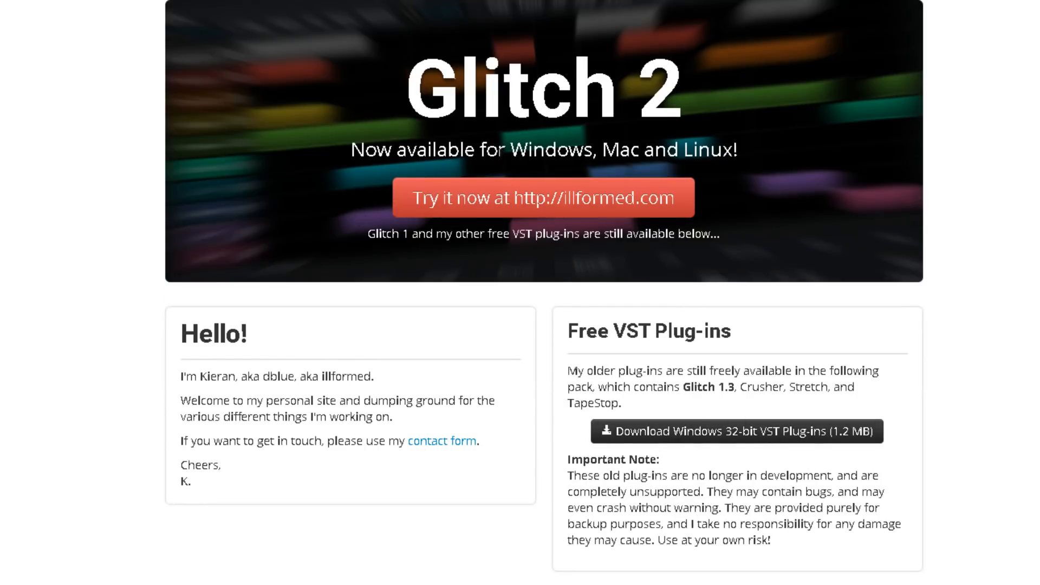
{"action": "mouse_move", "coordinate": [499, 168]}
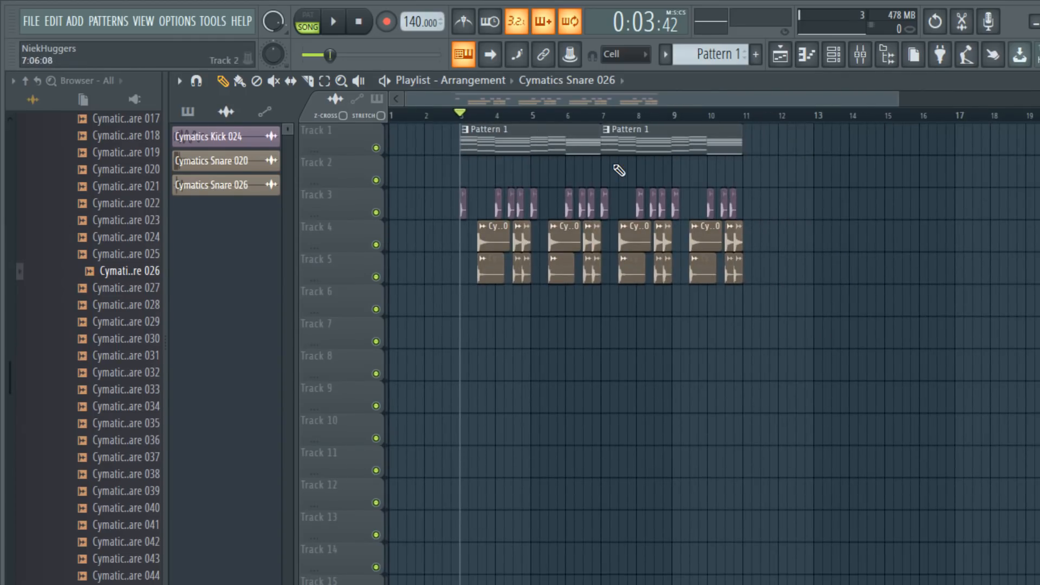
{"action": "left_click", "coordinate": [333, 21]}
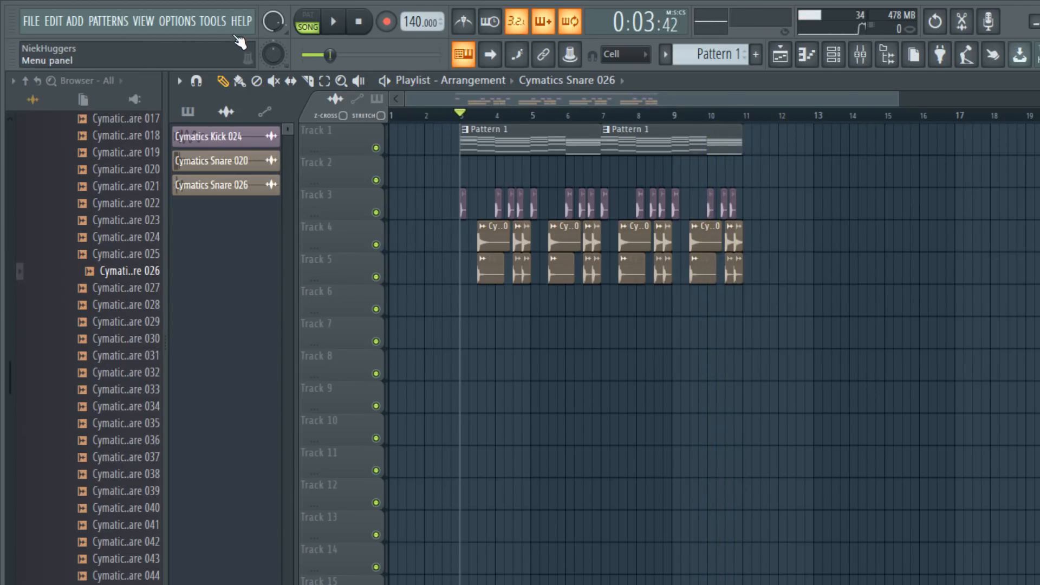
{"action": "left_click", "coordinate": [213, 21]}
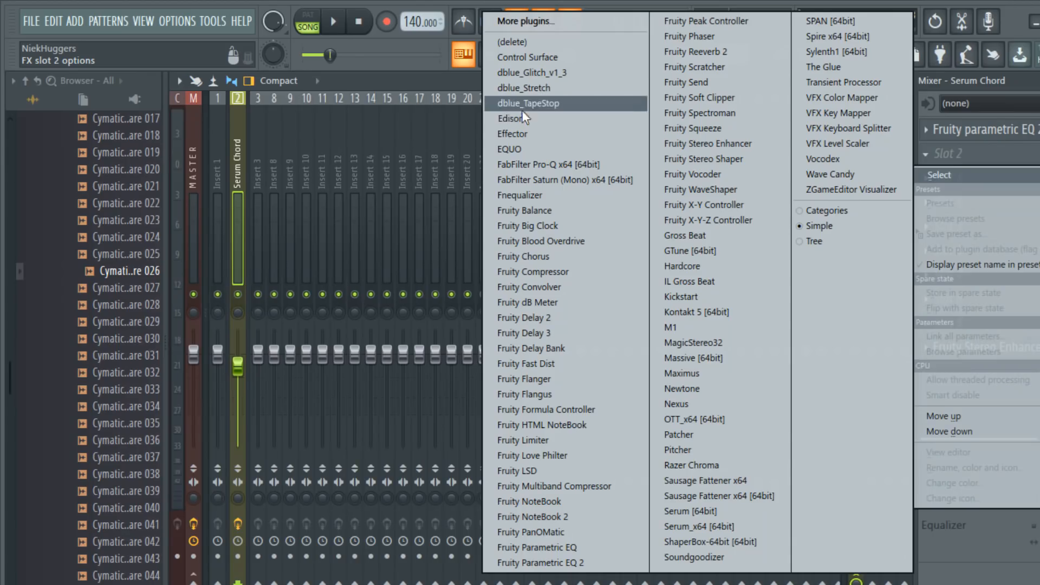
{"action": "left_click", "coordinate": [538, 103]}
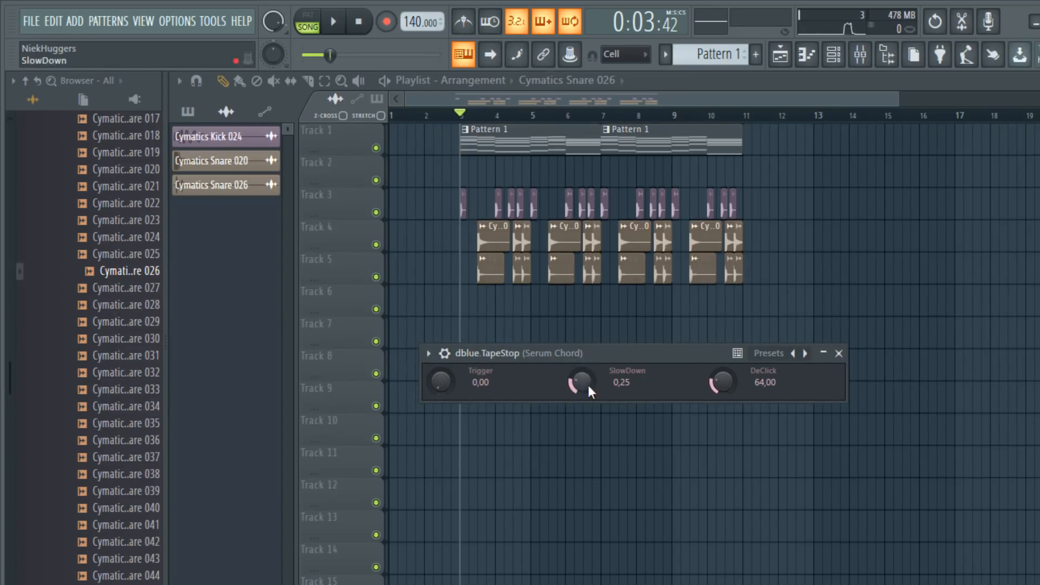
{"action": "mouse_move", "coordinate": [441, 381]}
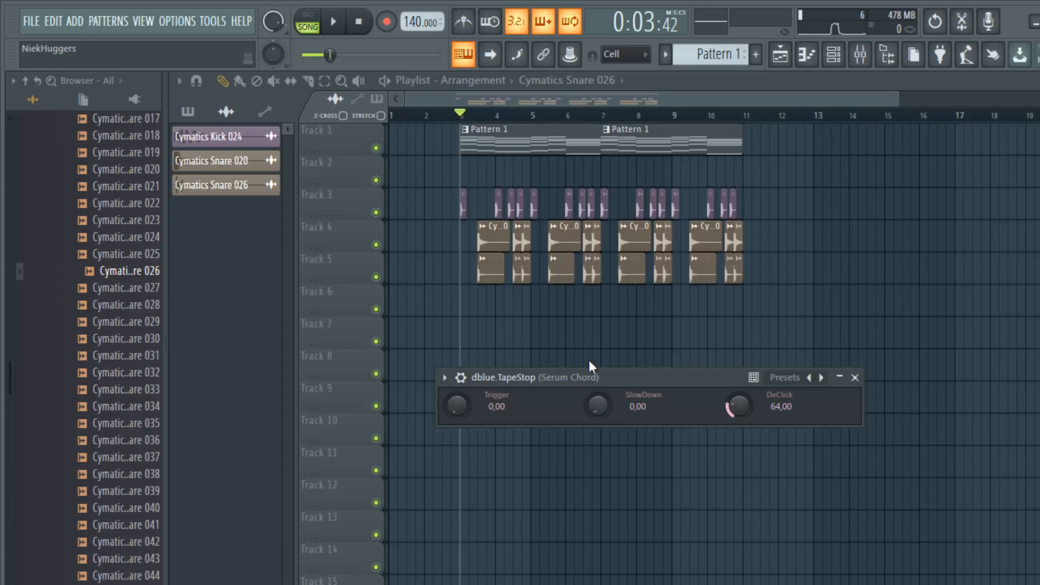
{"action": "left_click_drag", "start_coordinate": [596, 406], "coordinate": [597, 394]}
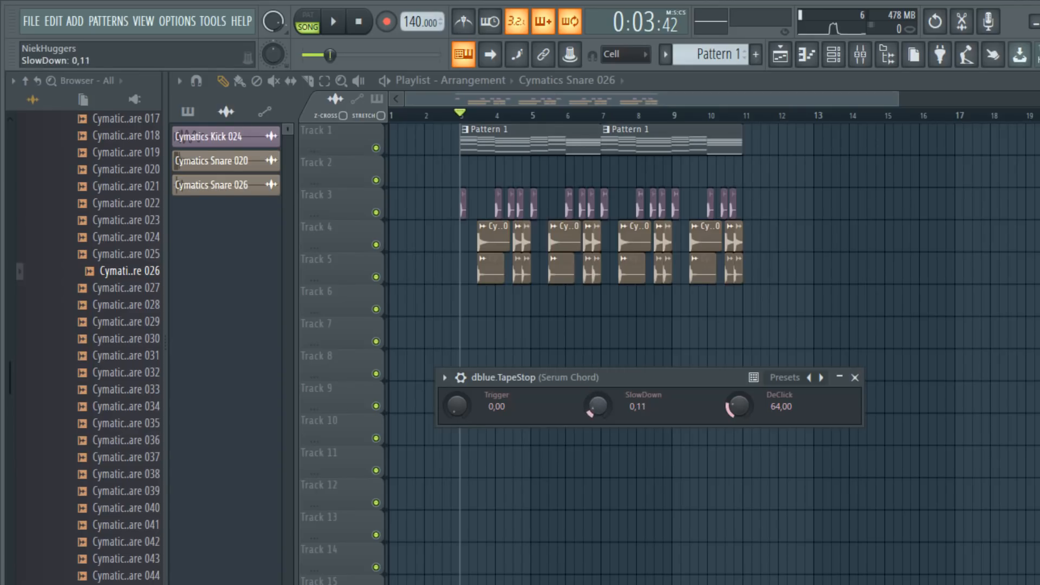
{"action": "left_click_drag", "start_coordinate": [596, 405], "coordinate": [600, 391]}
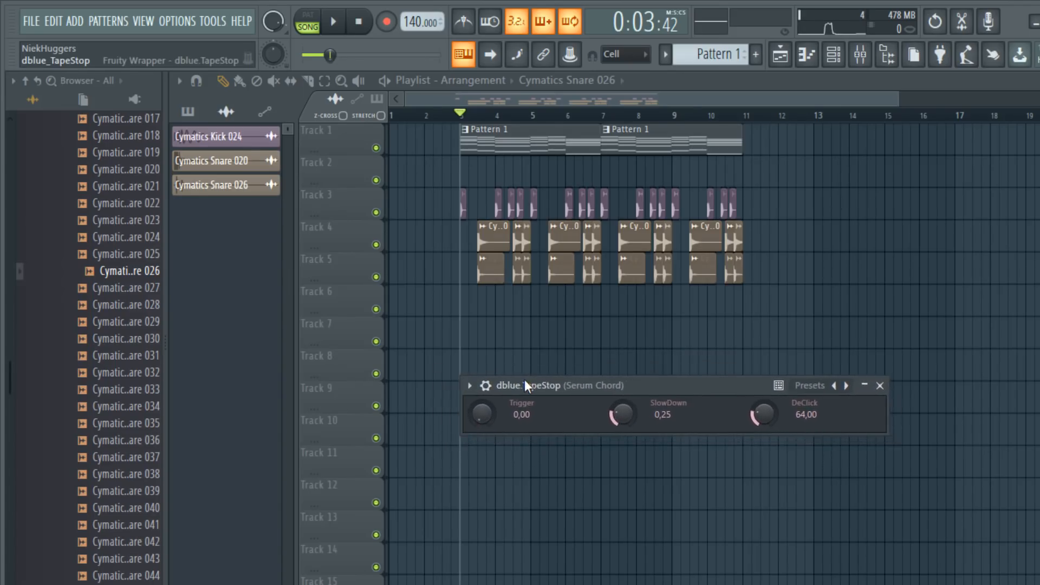
- Create a TapeStop Trigger automation clip and raise trigger points mid-clip and at the end
{"action": "right_click", "coordinate": [482, 413]}
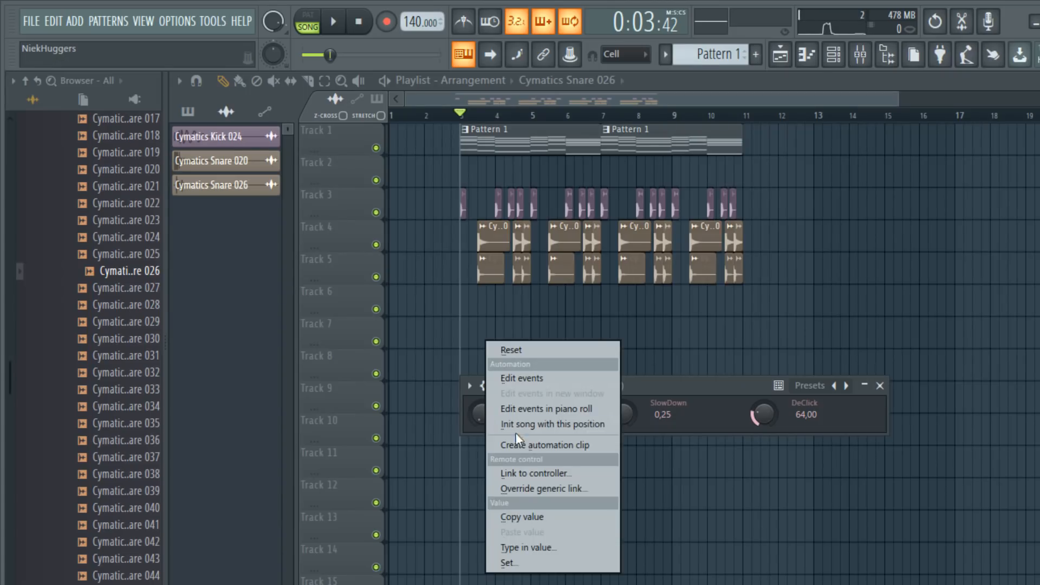
{"action": "left_click", "coordinate": [543, 444]}
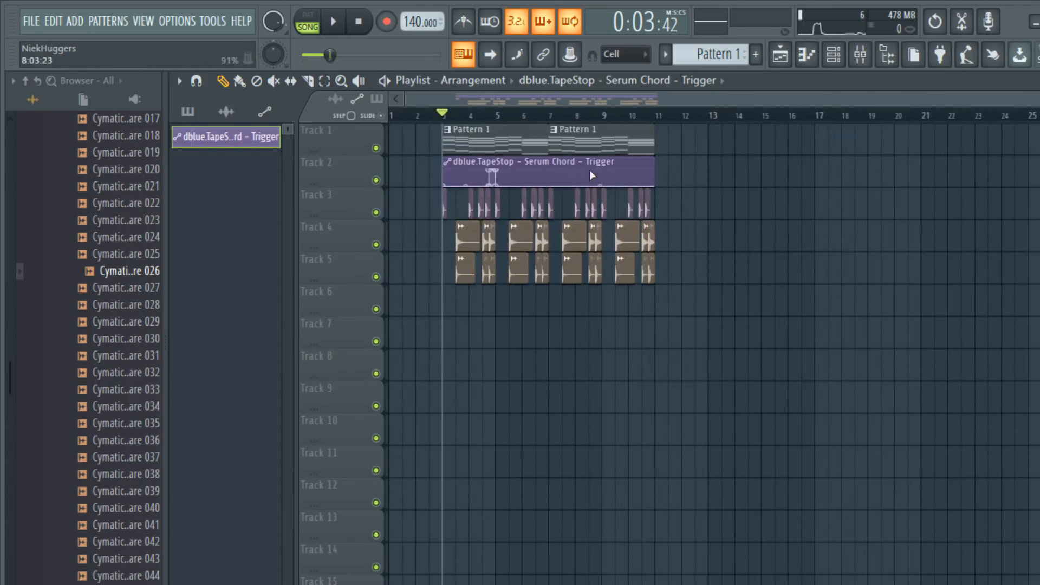
{"action": "left_click", "coordinate": [333, 20]}
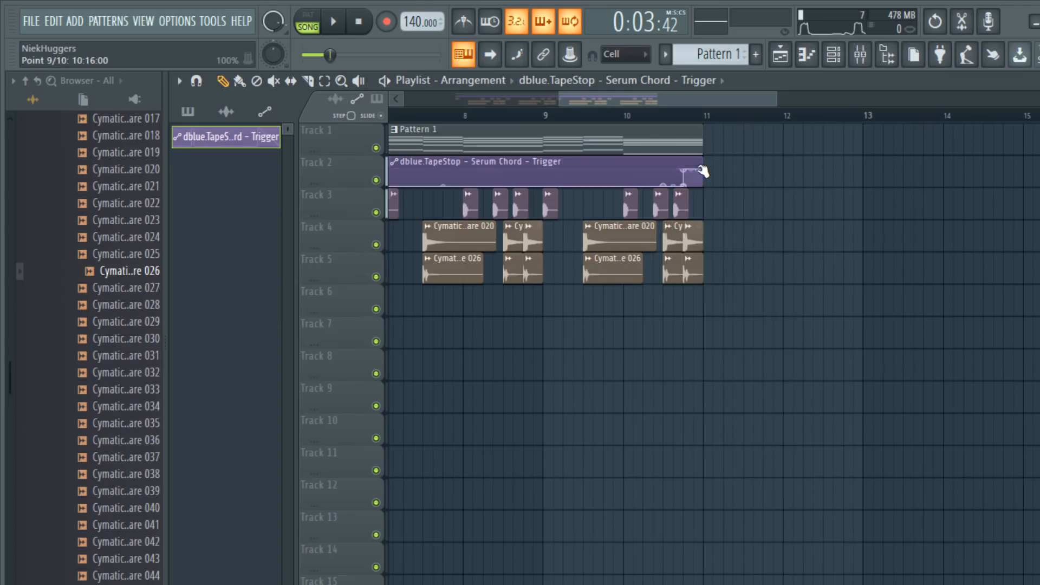
{"action": "left_click", "coordinate": [334, 21]}
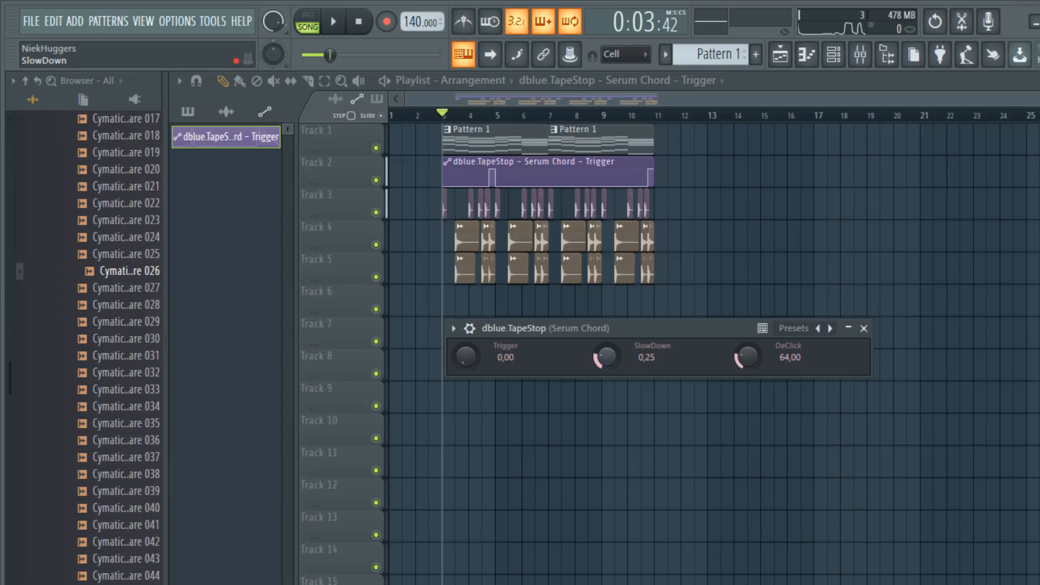
{"action": "left_click_drag", "start_coordinate": [605, 357], "coordinate": [604, 318]}
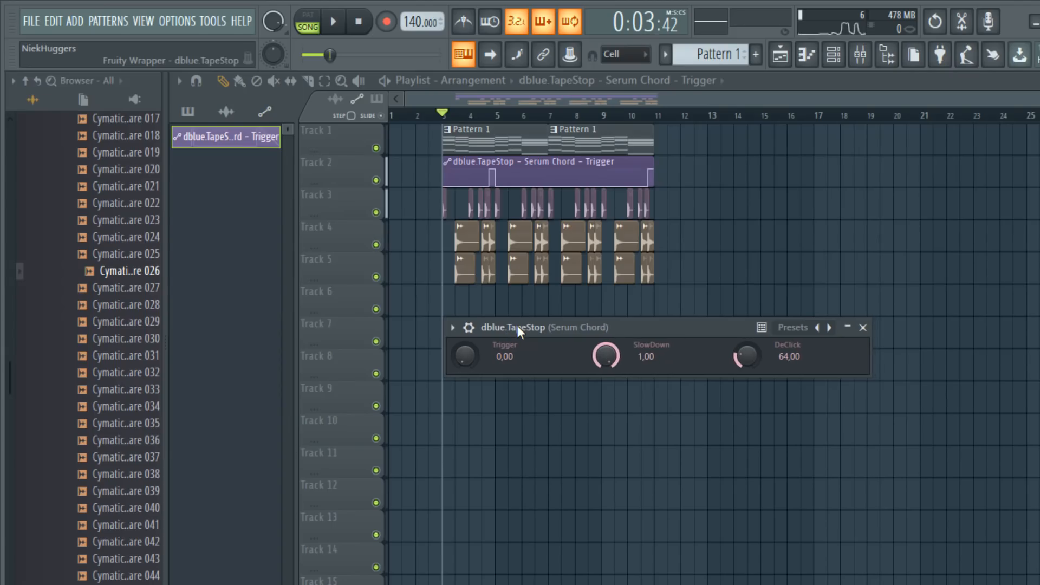
{"action": "left_click", "coordinate": [333, 21]}
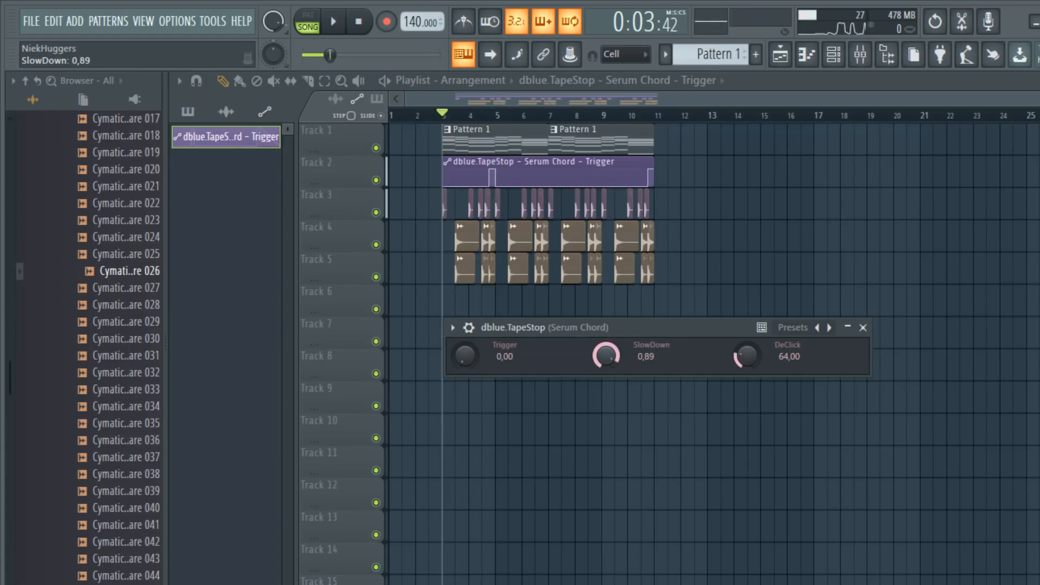
{"action": "left_click_drag", "start_coordinate": [605, 356], "coordinate": [604, 372]}
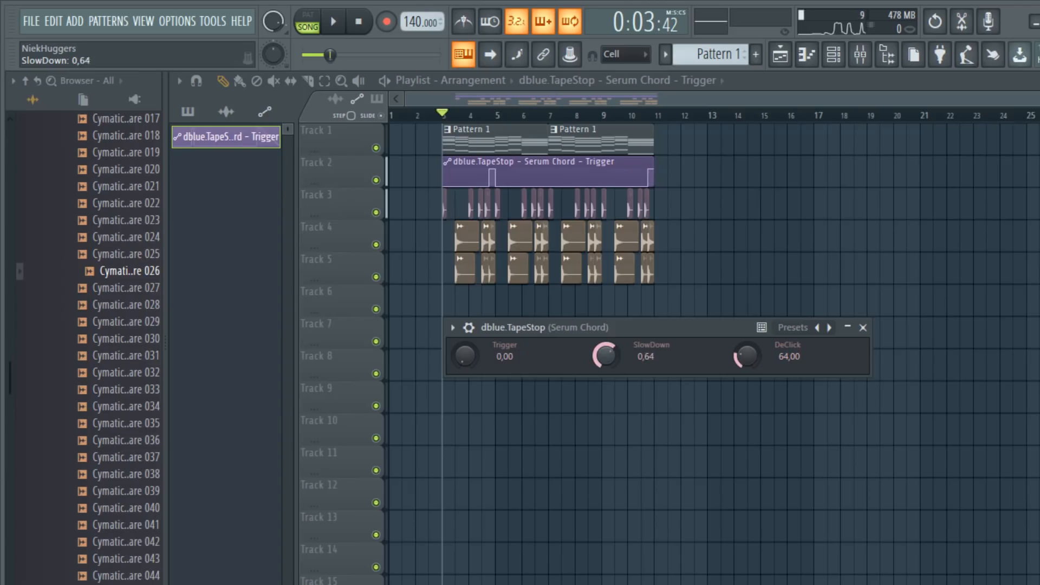
{"action": "left_click_drag", "start_coordinate": [604, 357], "coordinate": [605, 369]}
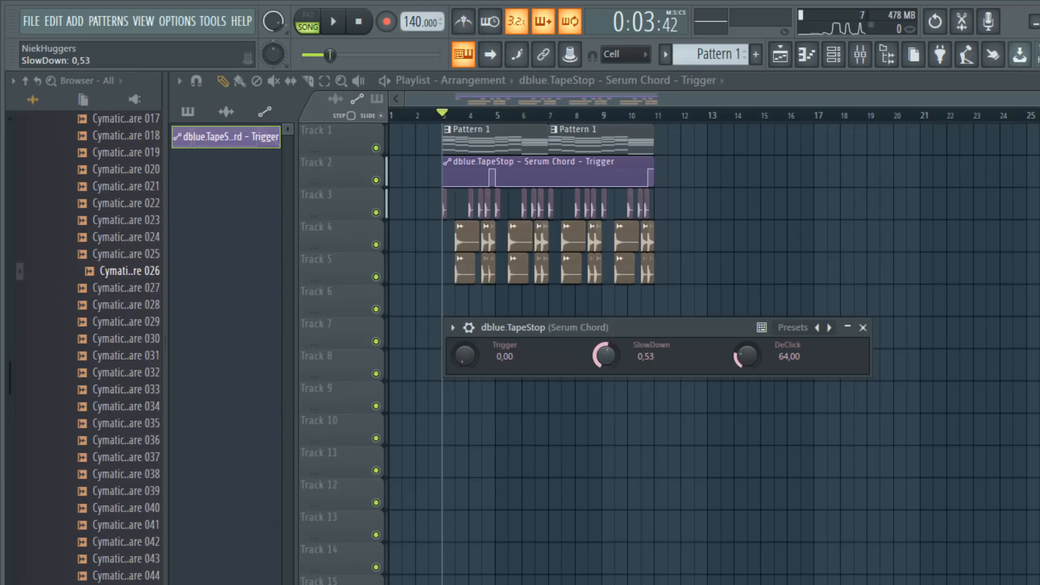
{"action": "right_click", "coordinate": [605, 357]}
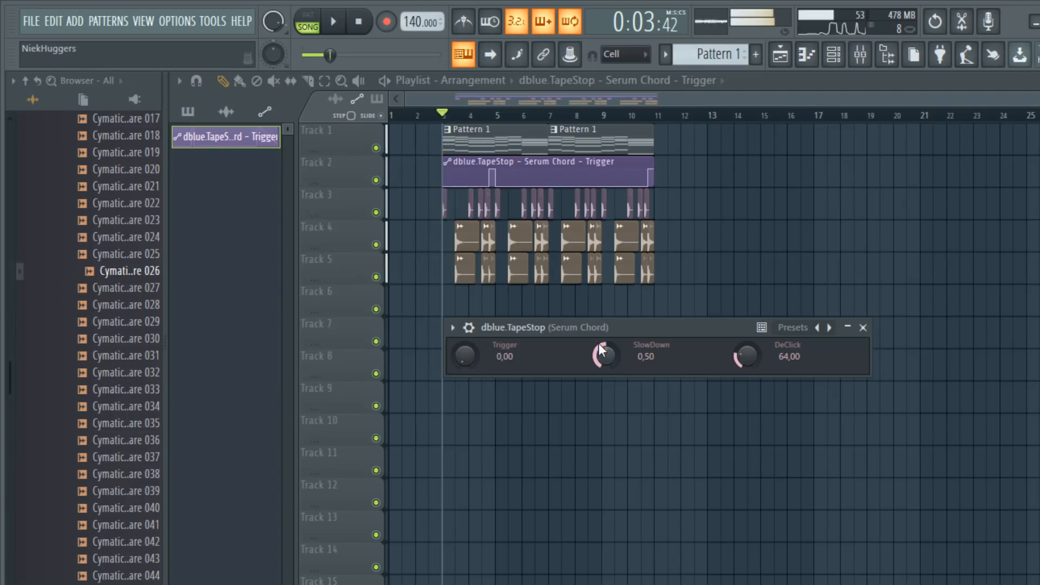
{"action": "left_click", "coordinate": [333, 20]}
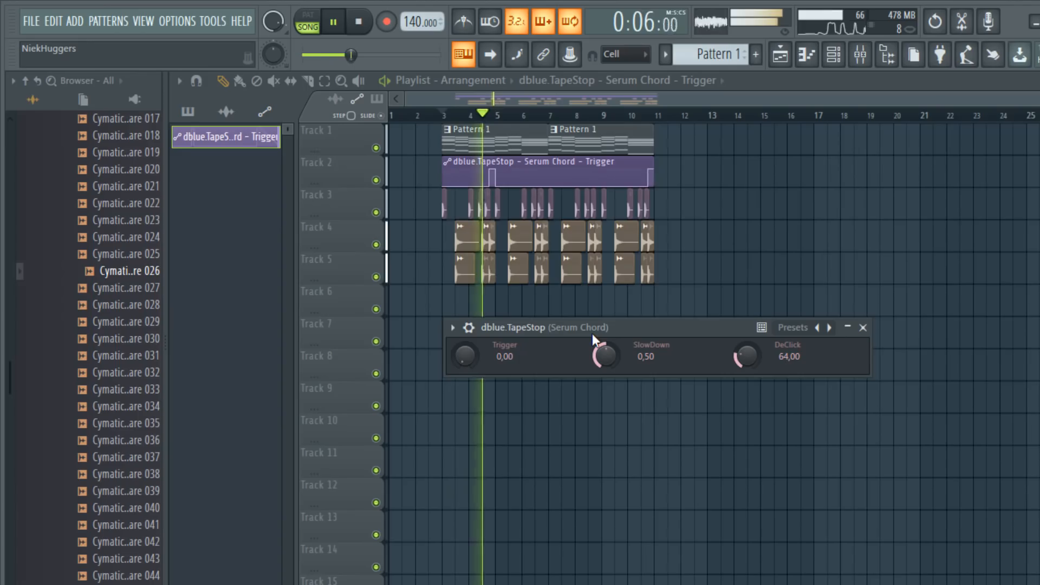
{"action": "left_click_drag", "start_coordinate": [603, 357], "coordinate": [603, 372]}
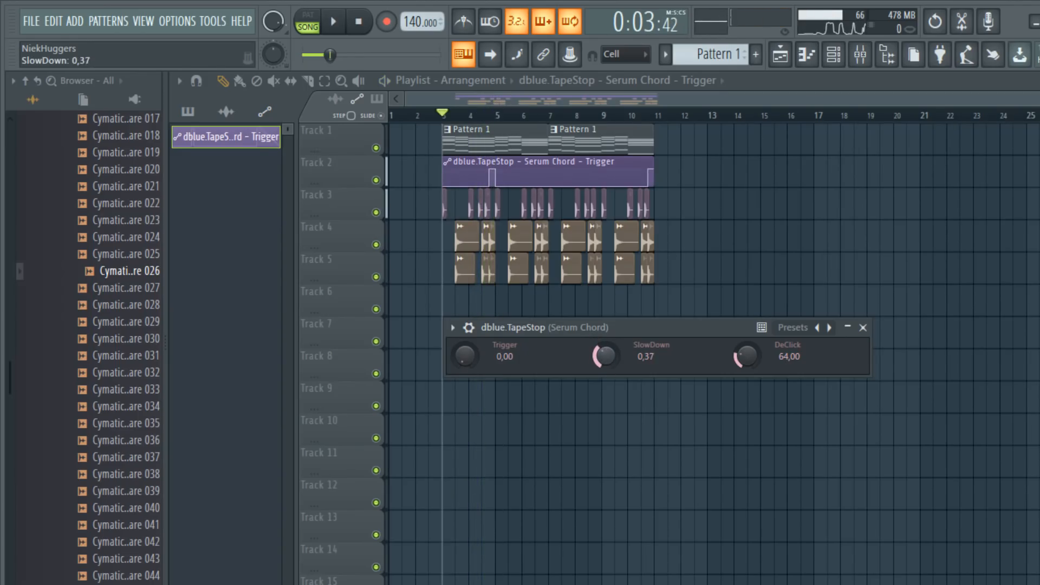
{"action": "left_click_drag", "start_coordinate": [603, 357], "coordinate": [603, 371]}
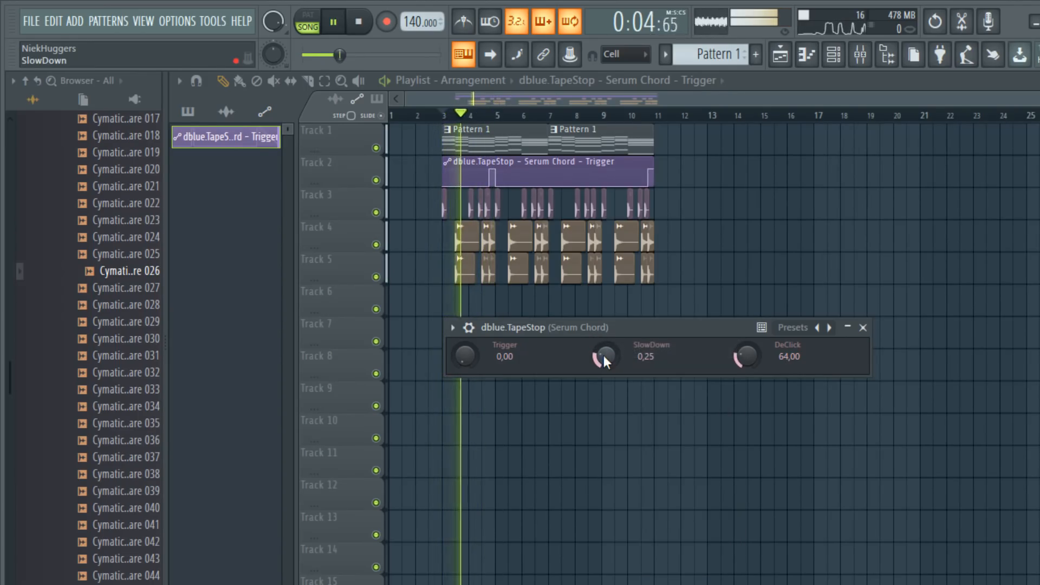